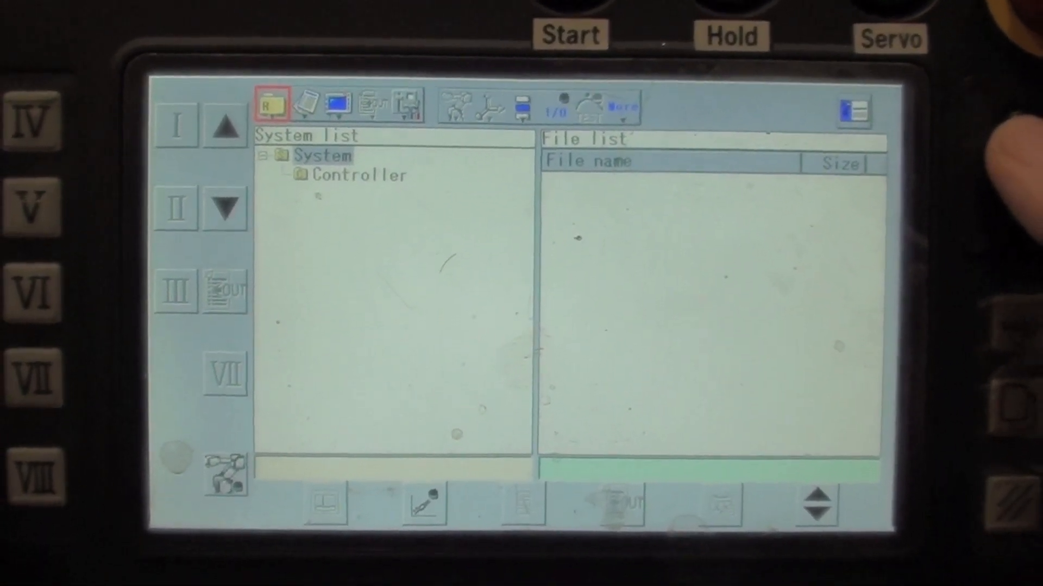
# - Bring up the program file list via File > Open > Program files
pyautogui.click(270, 106)
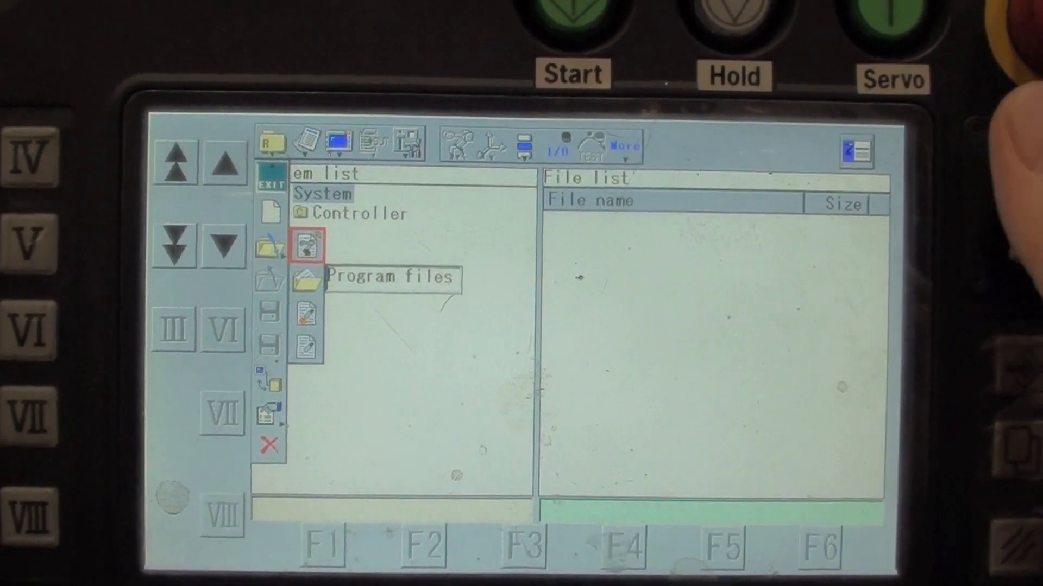
pyautogui.click(305, 247)
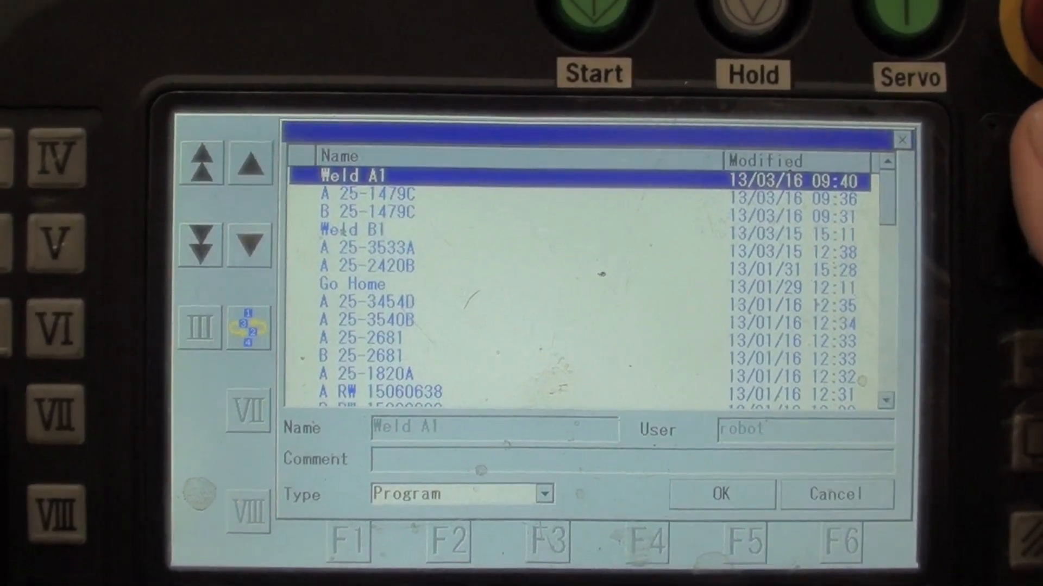
# - Load the Weld A1 program so the edit-mode choice appears
pyautogui.click(352, 229)
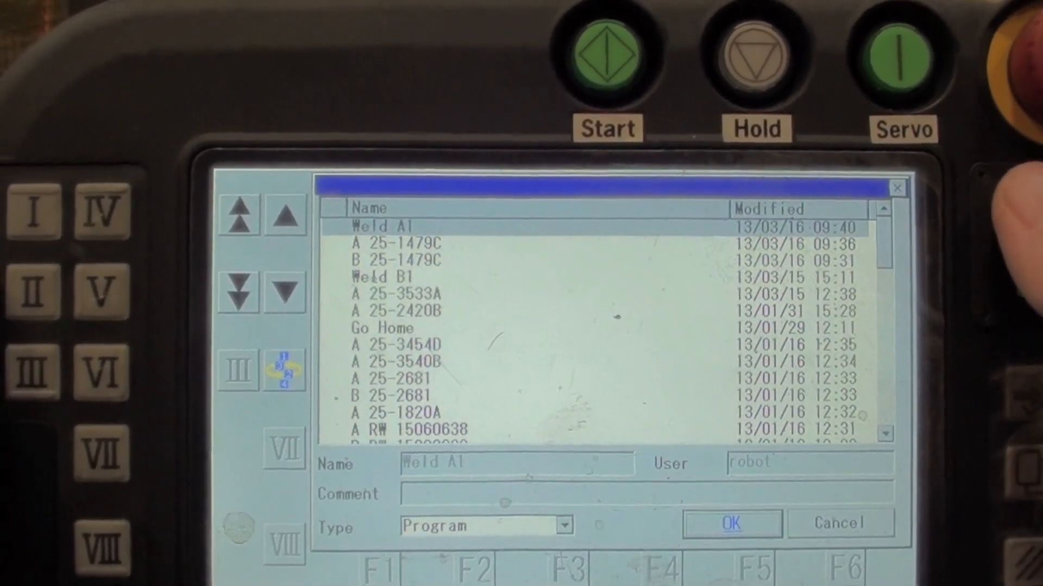
pyautogui.click(731, 523)
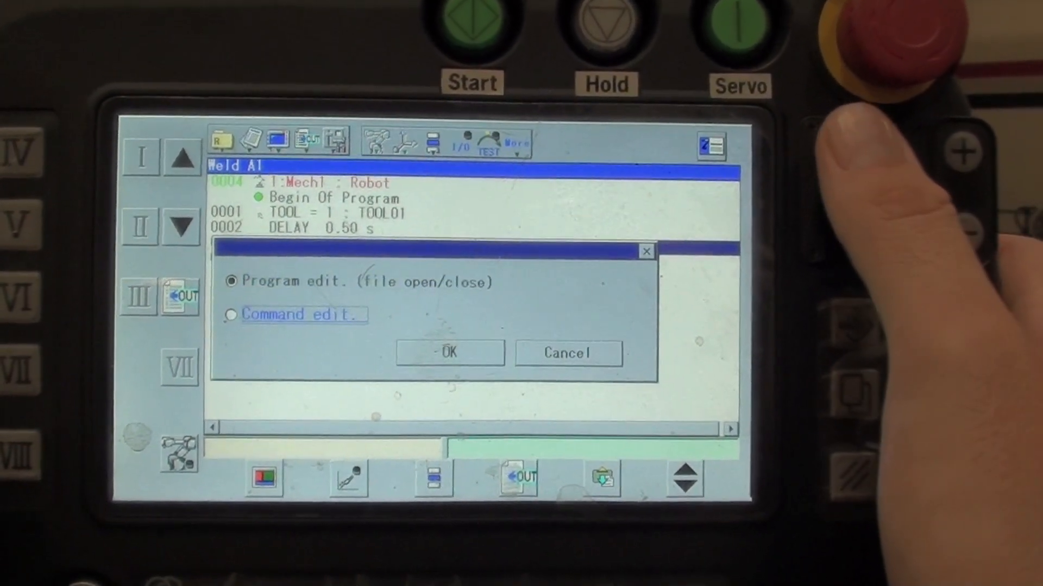
# - Enter Command edit mode and bring up the CALL [File name] settings showing A 25-1479C
pyautogui.click(231, 315)
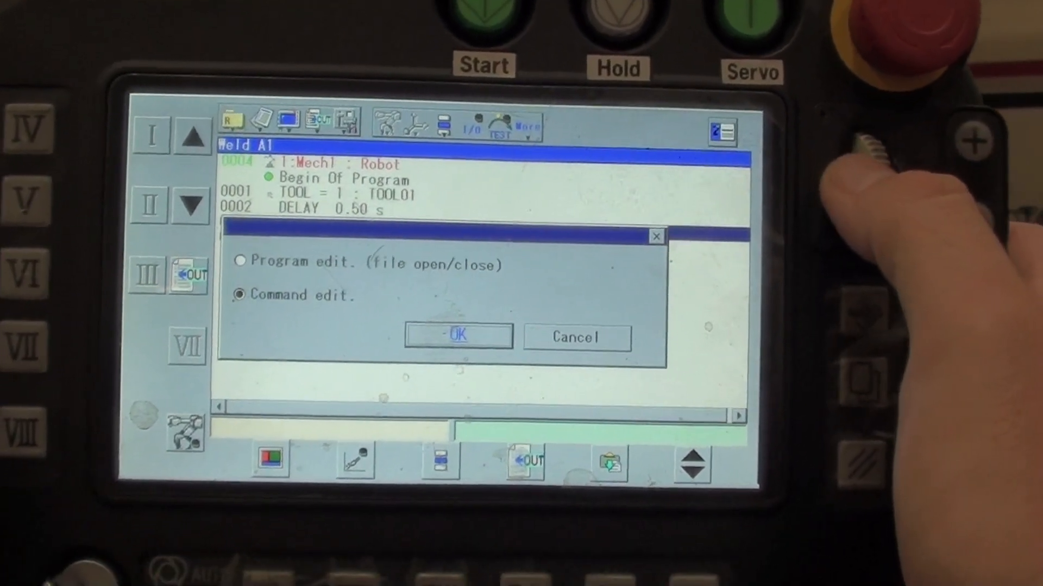
pyautogui.click(458, 335)
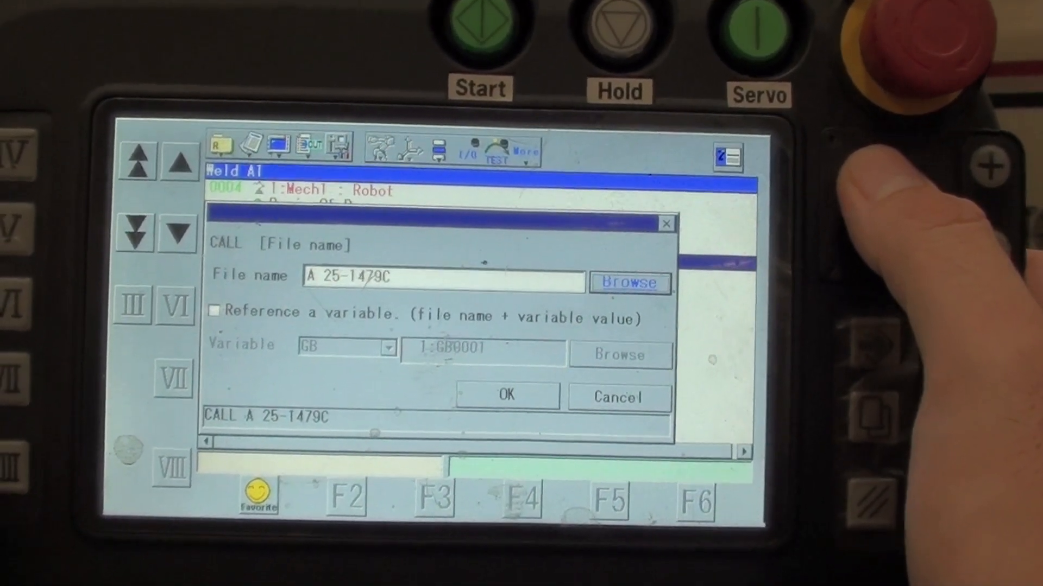
pyautogui.click(627, 282)
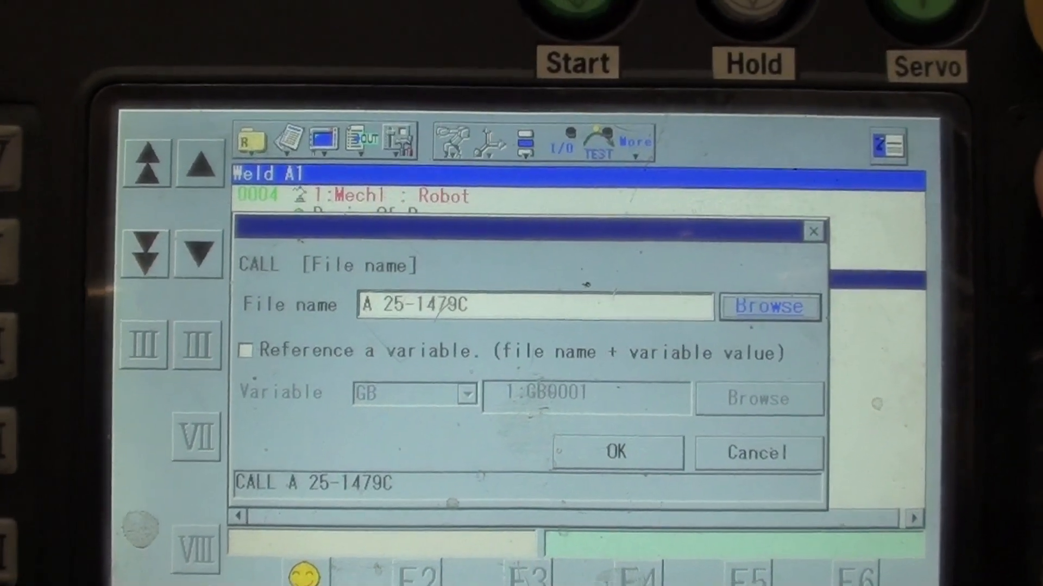
# - Browse the program list for A 25-1479C, then leave the CALL file-name settings
pyautogui.click(769, 307)
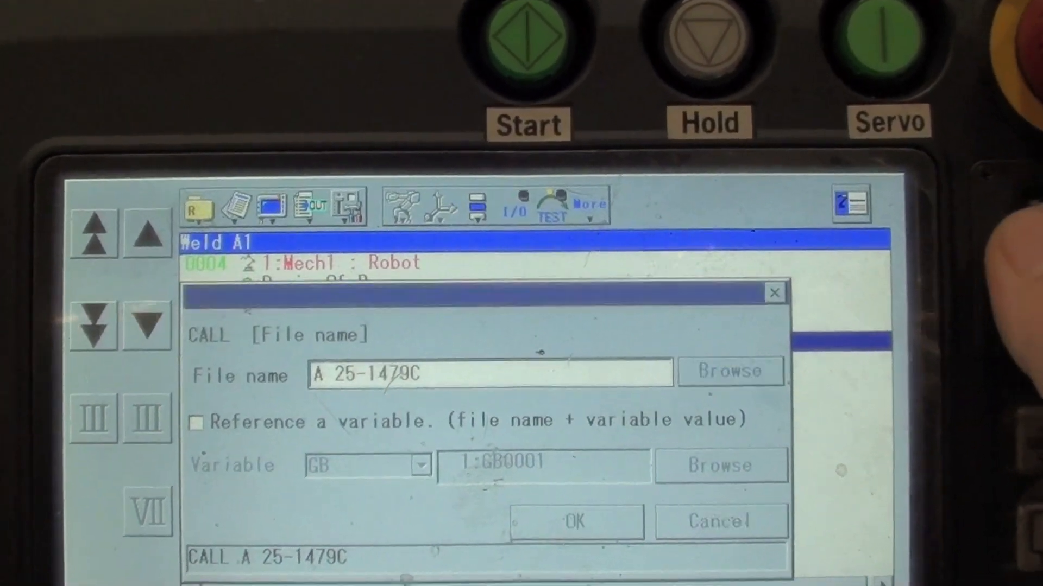
pyautogui.click(727, 371)
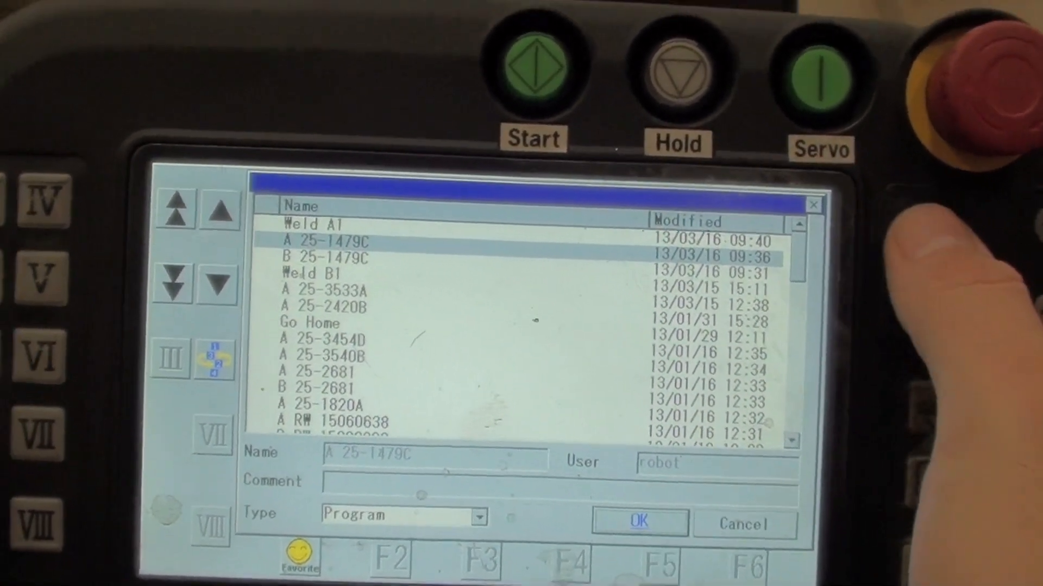
pyautogui.click(638, 525)
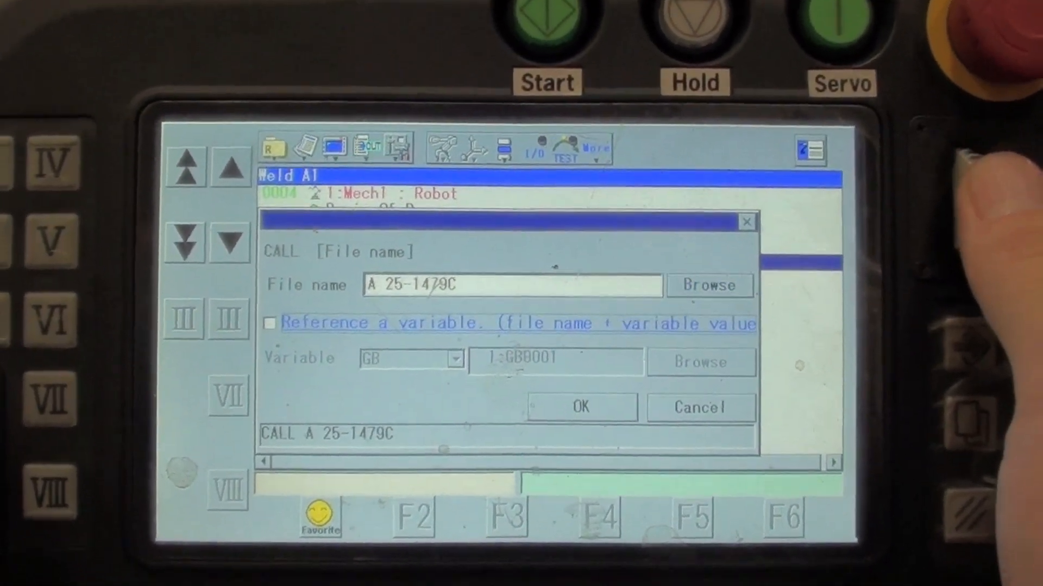
pyautogui.click(580, 406)
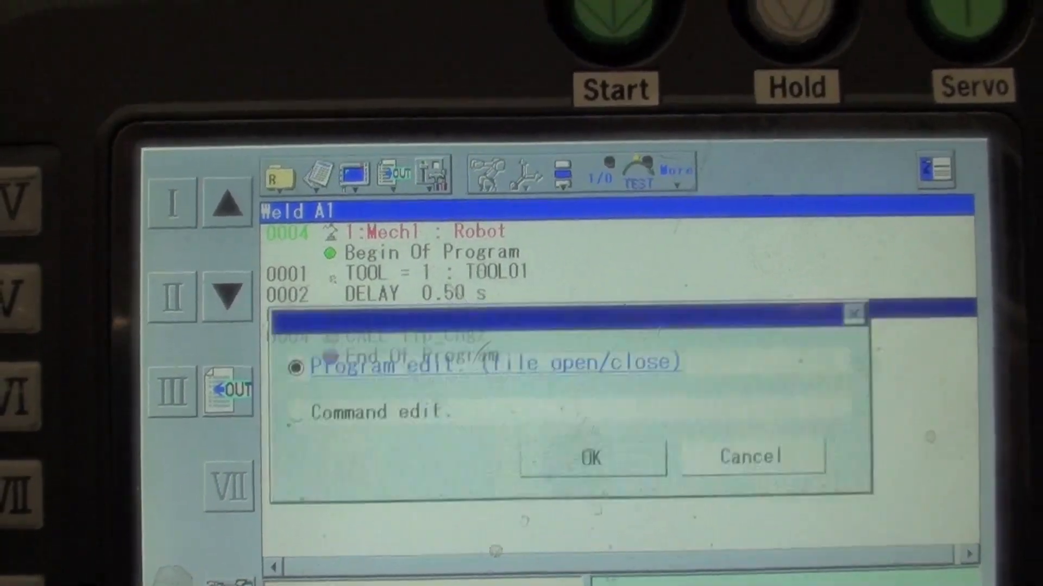
# - Review the CALL file name in Command edit and confirm CALL A 25-1479C in Weld A1
pyautogui.click(287, 439)
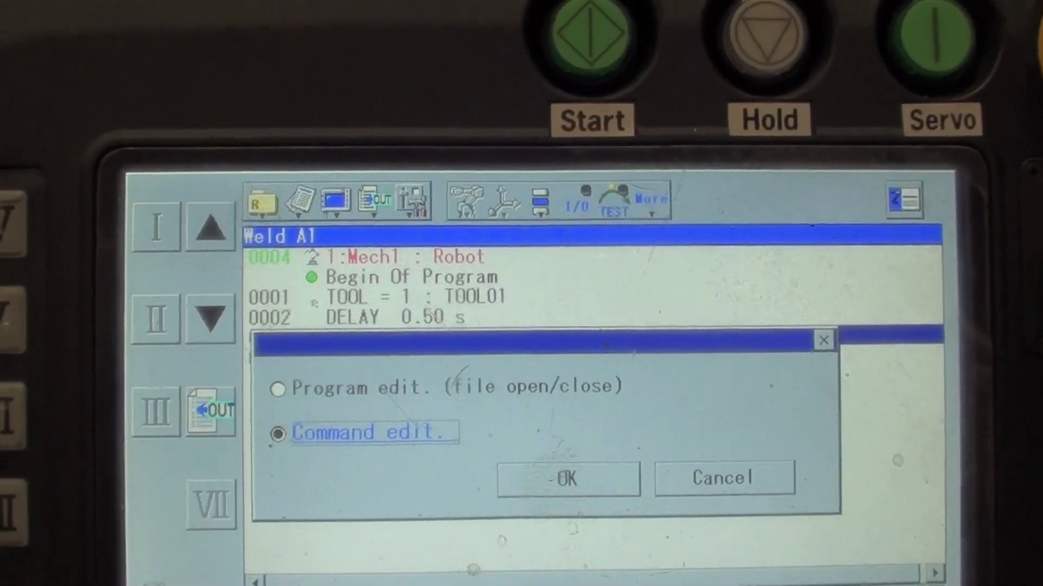
pyautogui.click(567, 477)
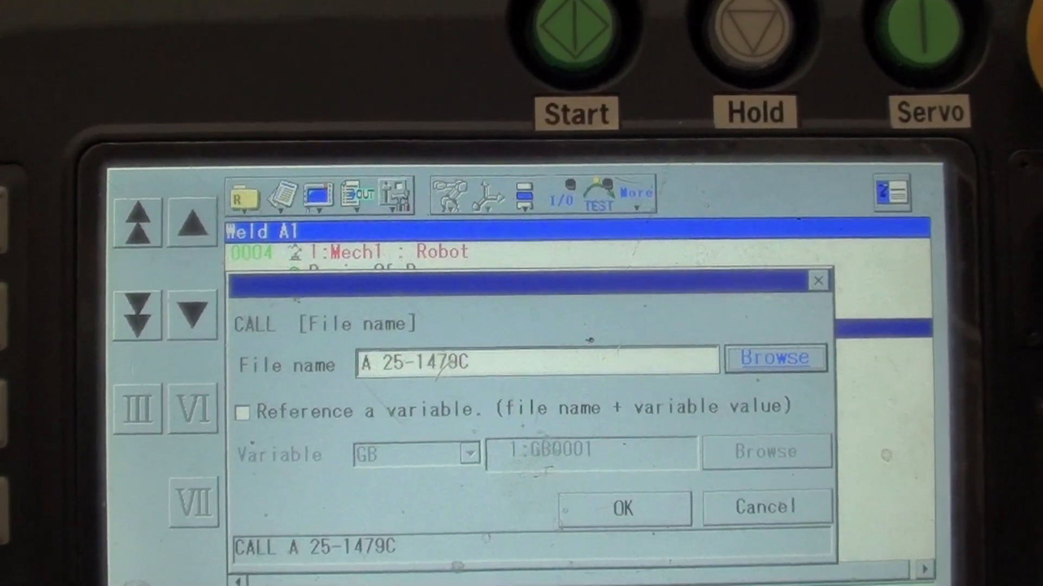
pyautogui.click(622, 507)
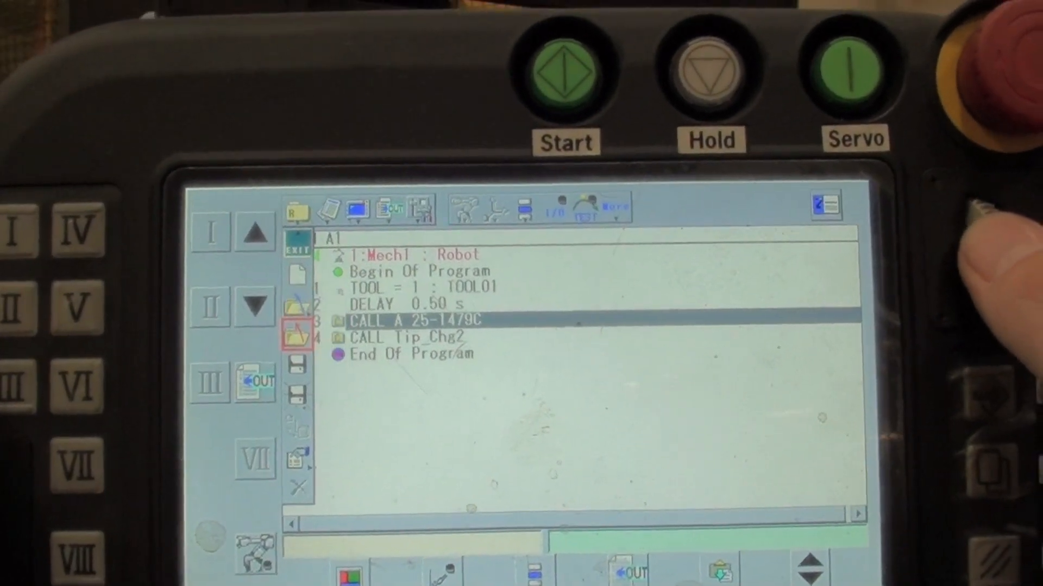
# - Close Weld A1, answering Yes to save, returning to the system file list
pyautogui.click(297, 206)
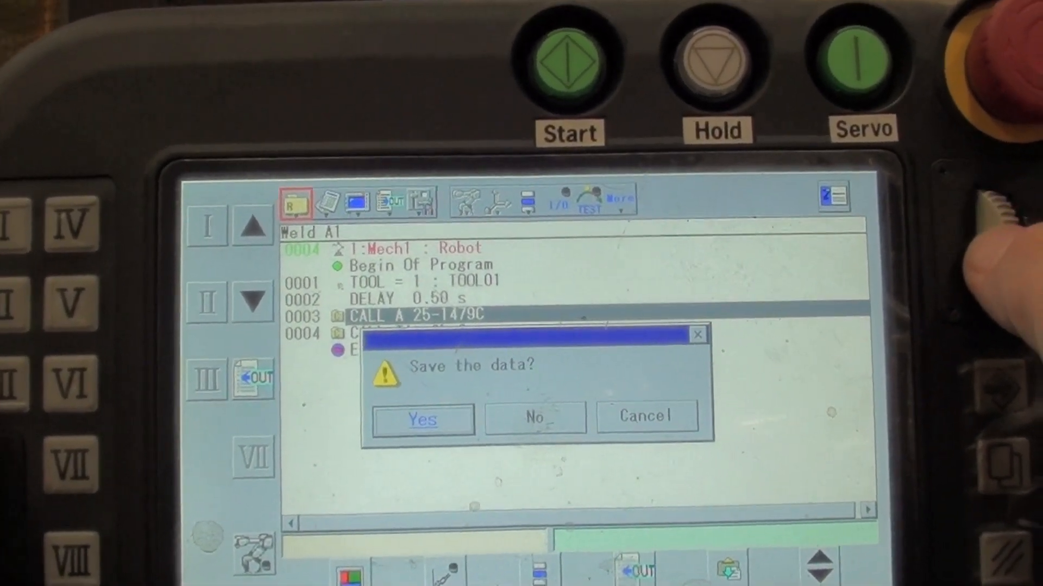
pyautogui.click(420, 419)
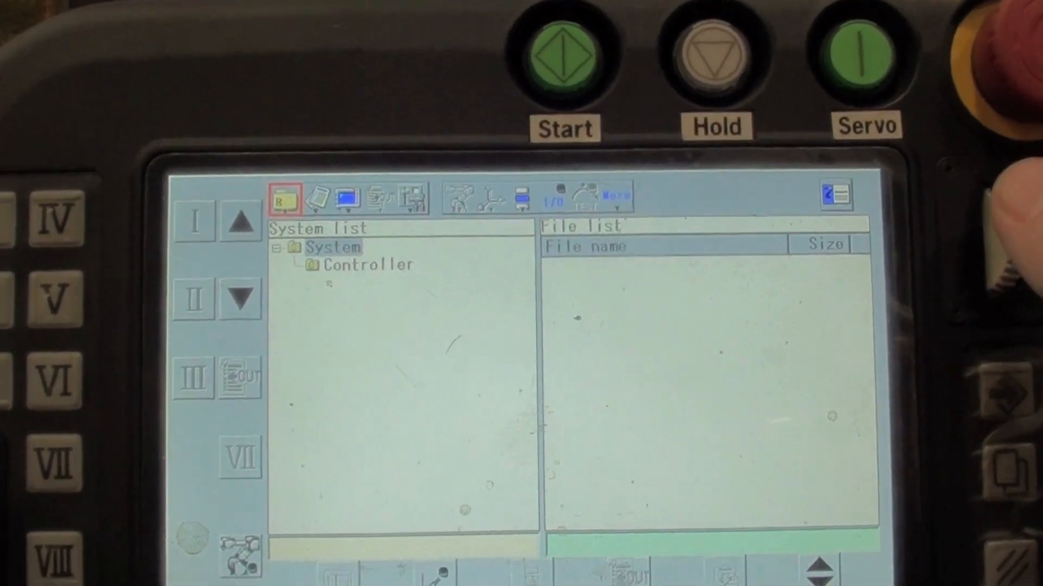